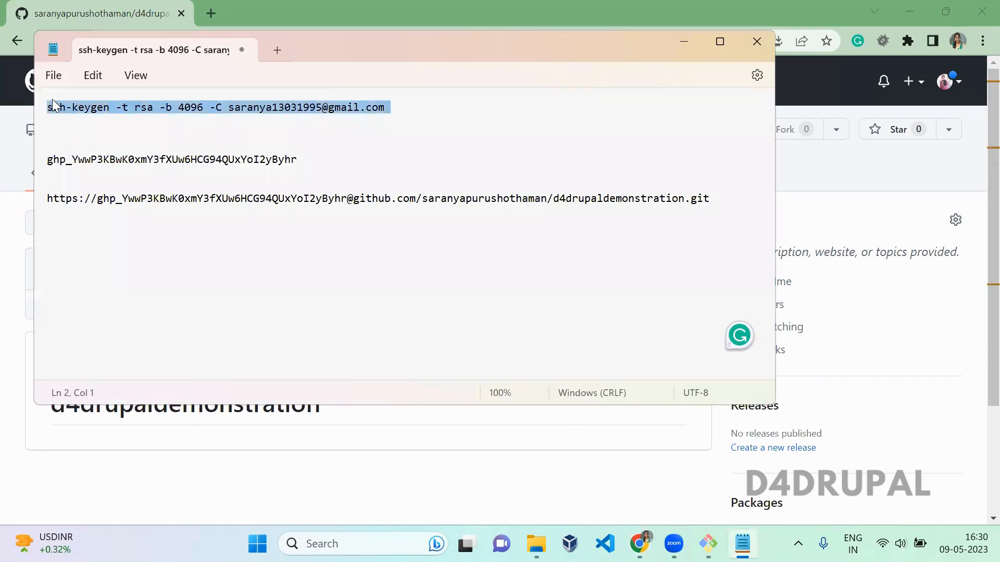
mouse_move(237, 118)
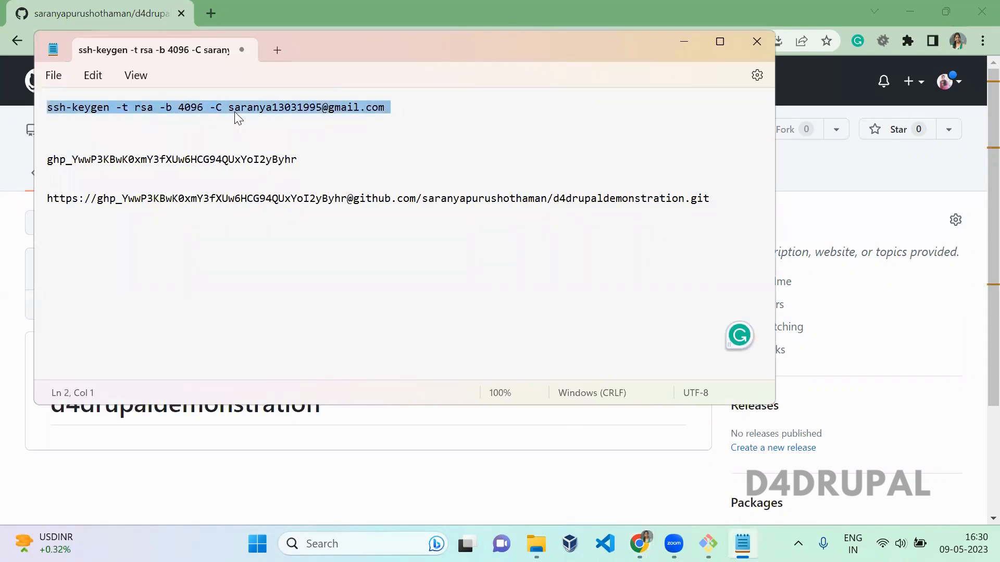
mouse_move(616, 306)
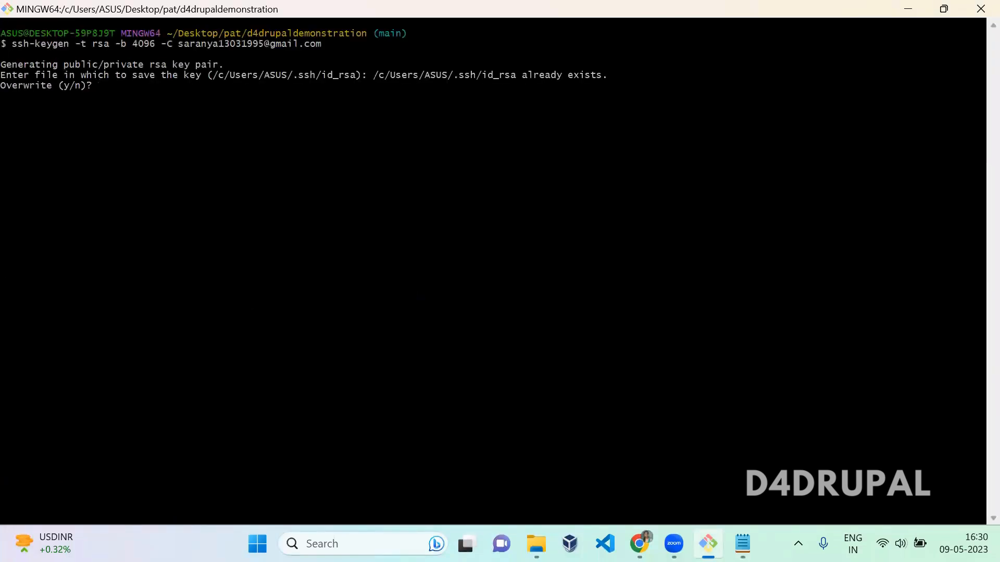
Overwrite the existing id_rsa key and save the new 4096-bit RSA pair with an empty passphrase.
type("y")
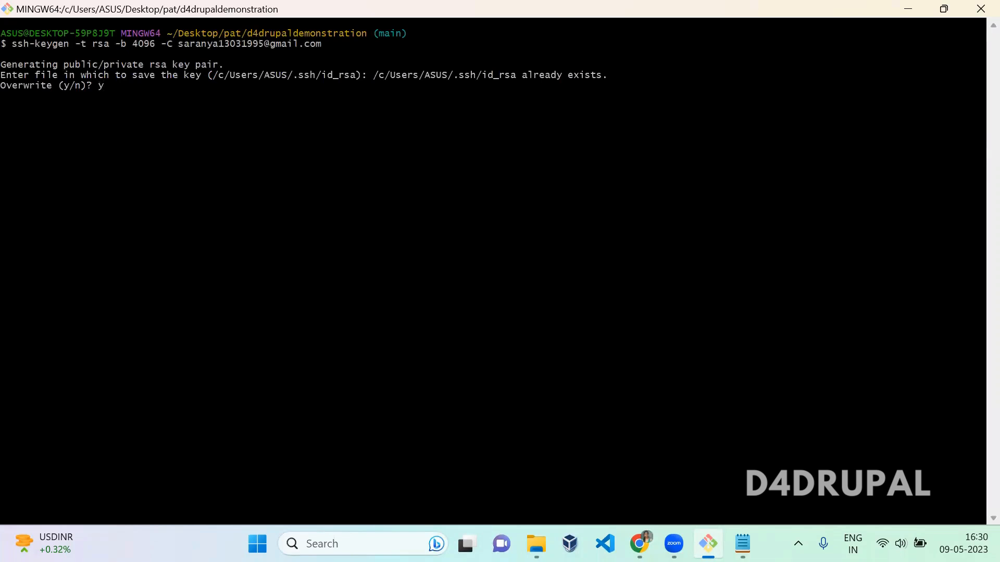
key("Enter")
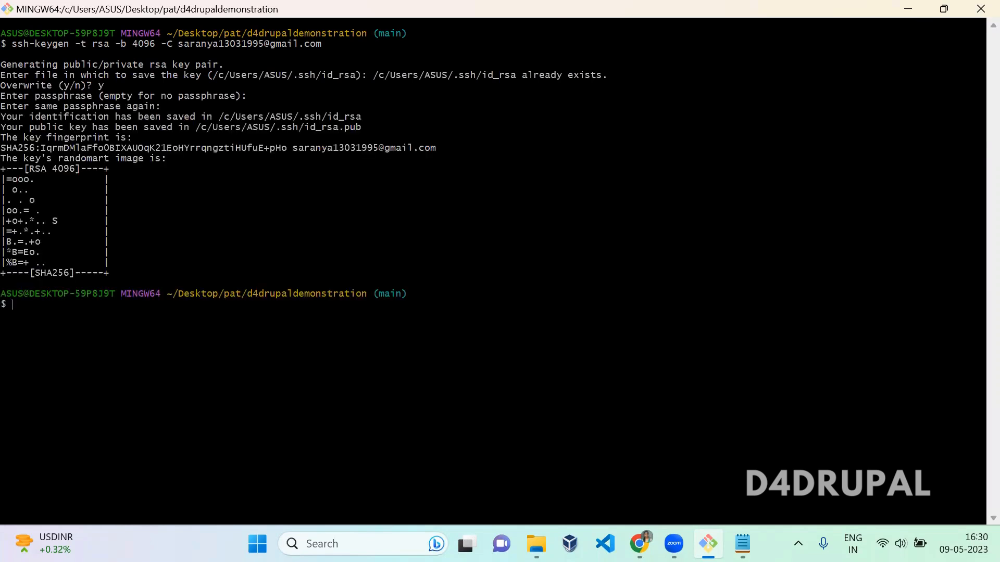
left_click_drag(195, 127, 261, 127)
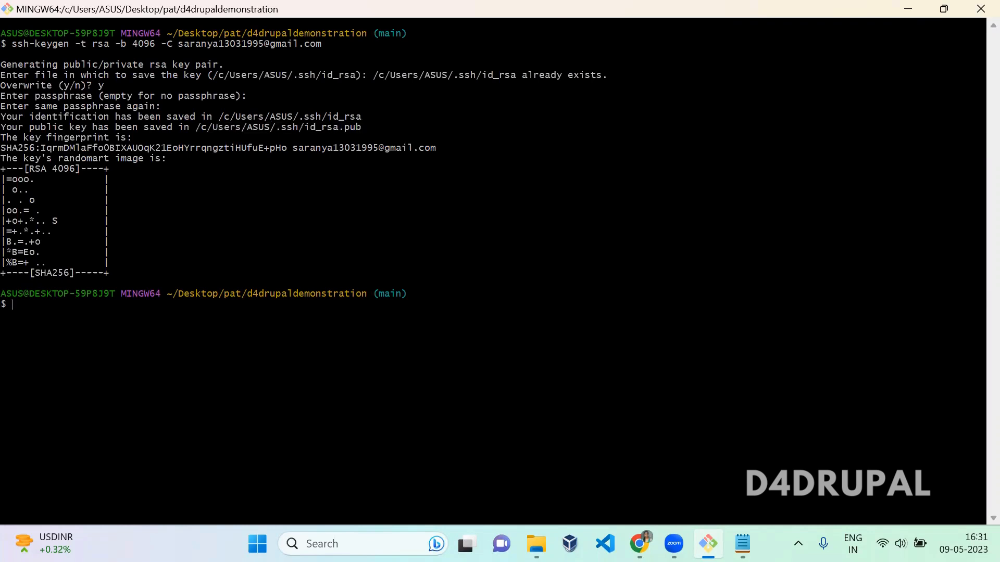
Change directory to /c/Users/ASUS/.ssh.
type("cd /c/w\\")
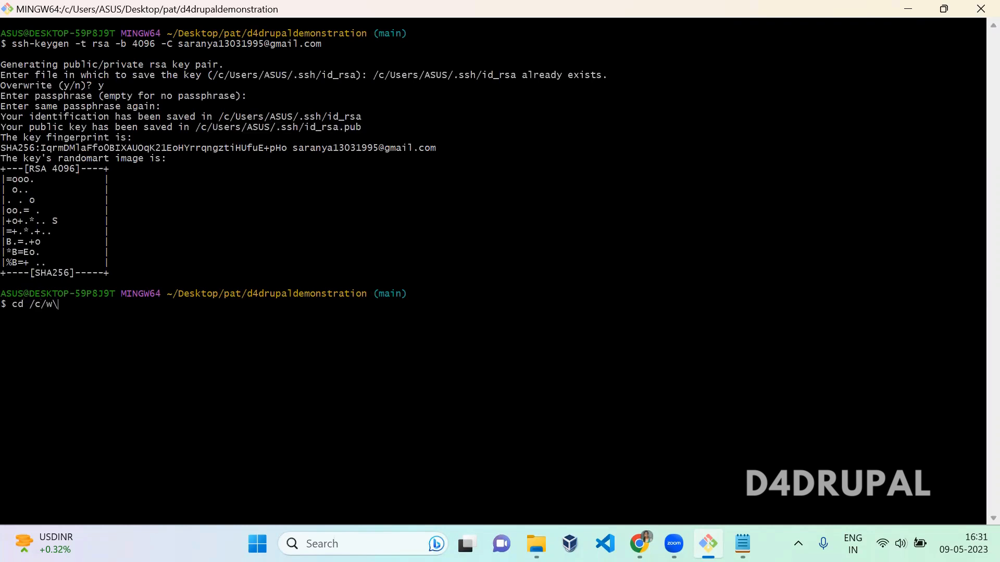
key("Backspace")
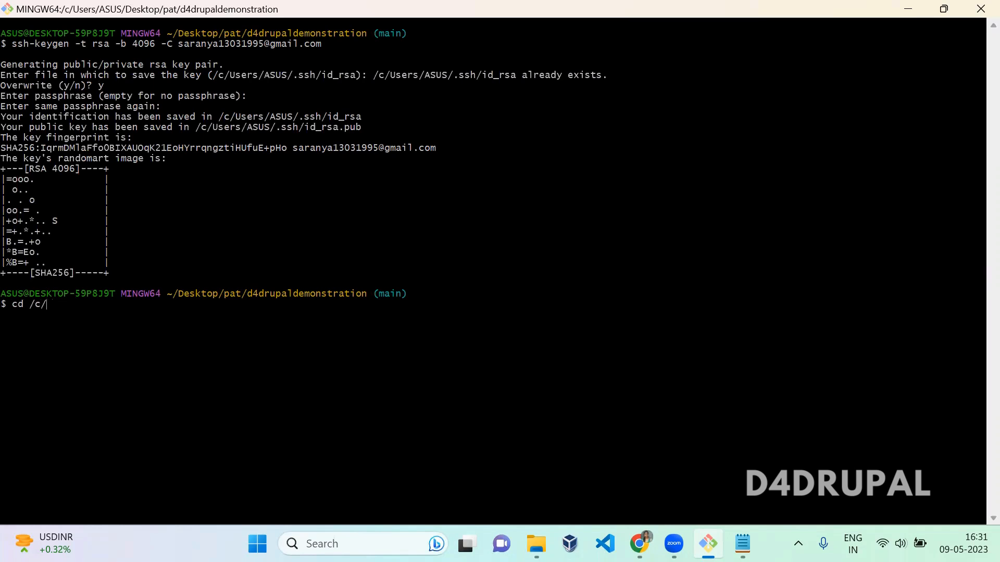
type("Users/ASUS/")
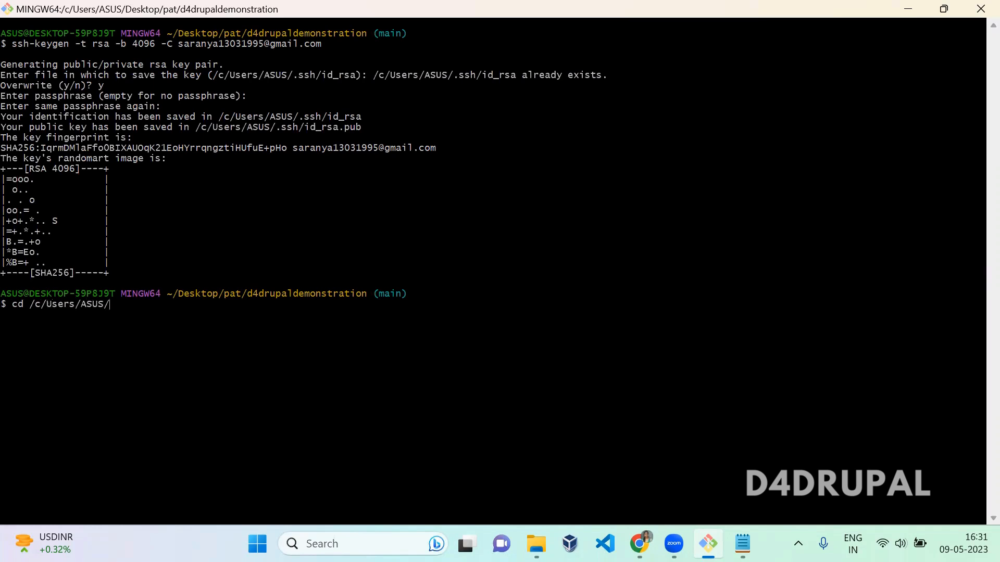
type(".ssh/")
type("ls")
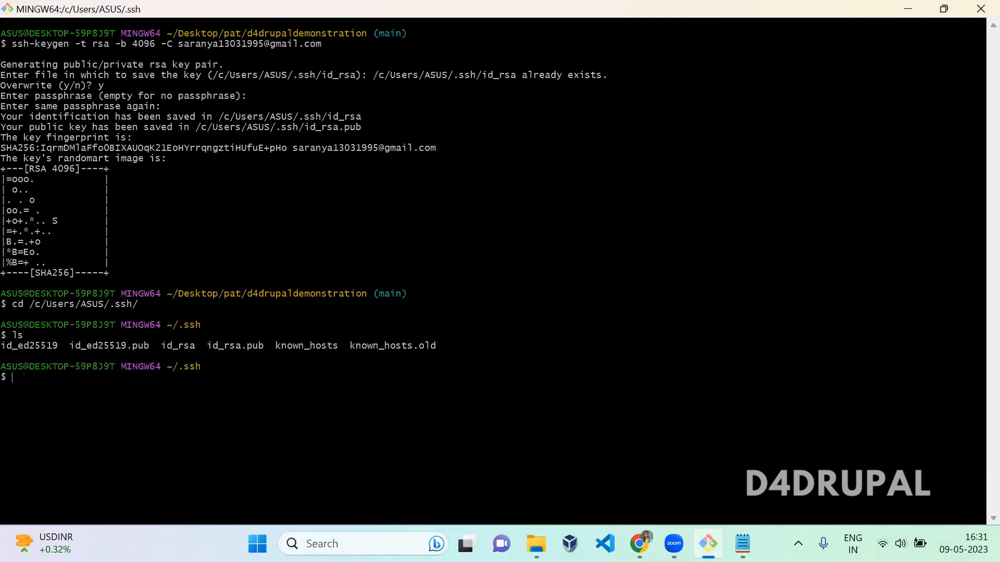
Print id_rsa.pub with cat and switch over to the browser.
type("cat id")
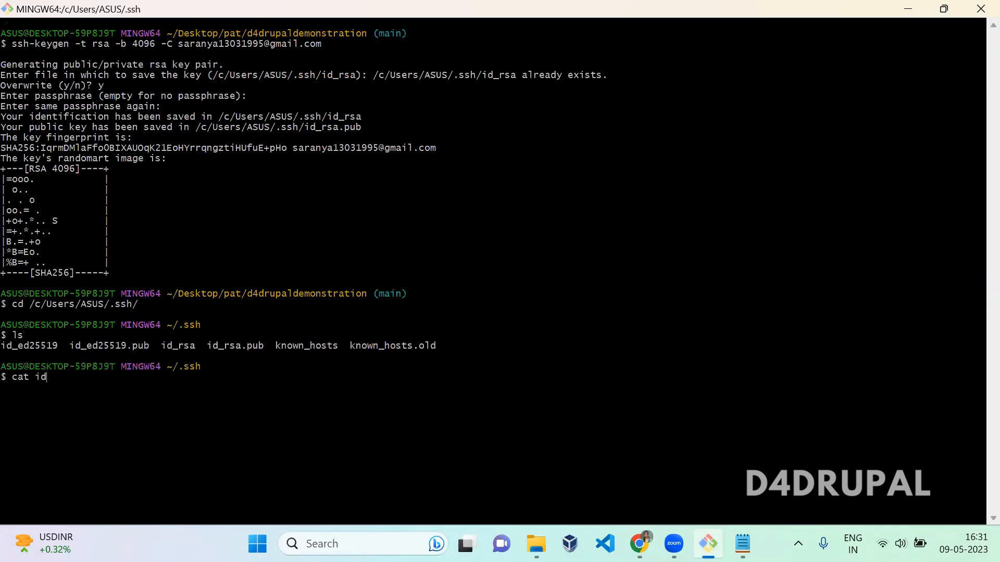
type("_rsa")
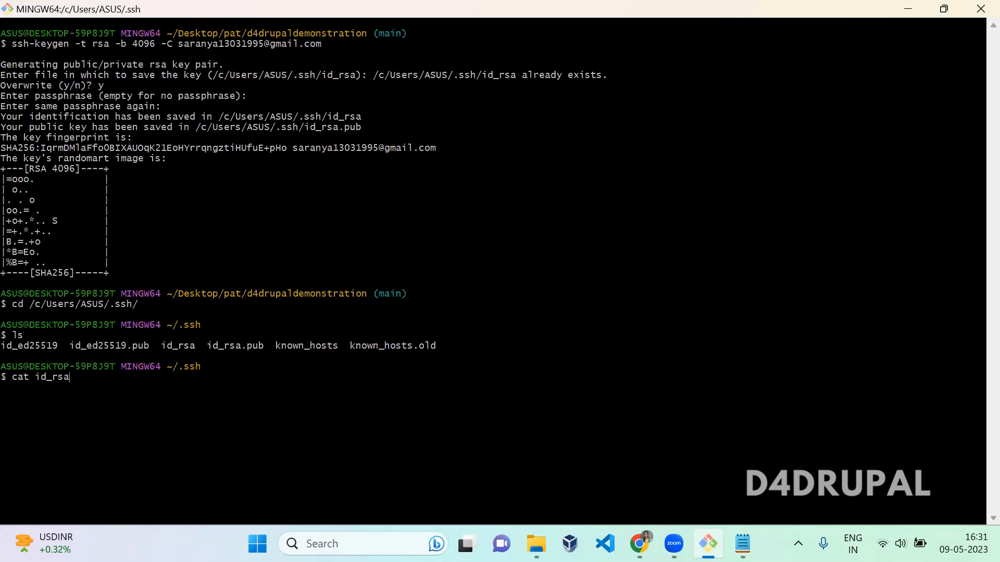
type(".pub")
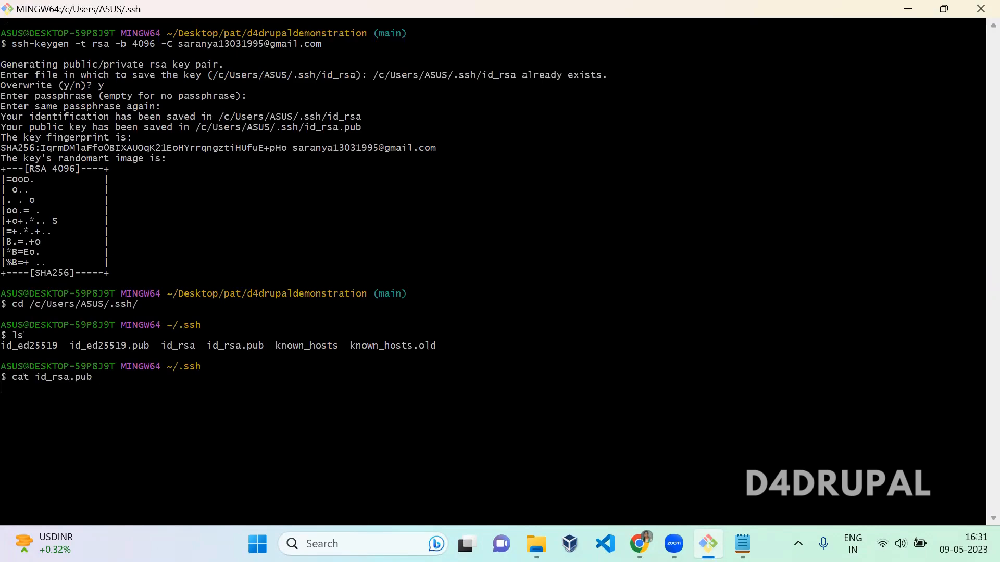
key("Enter")
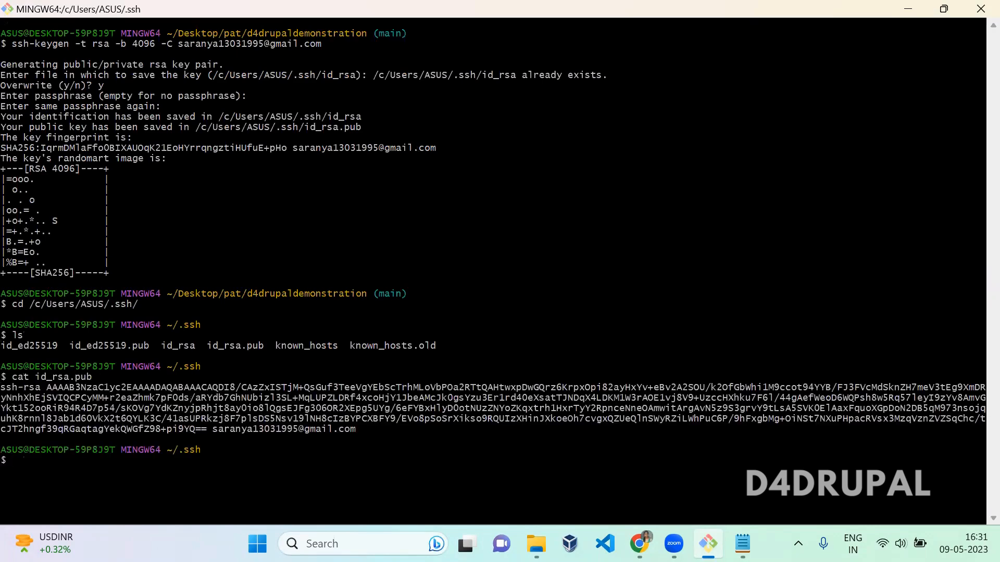
key("alt+tab")
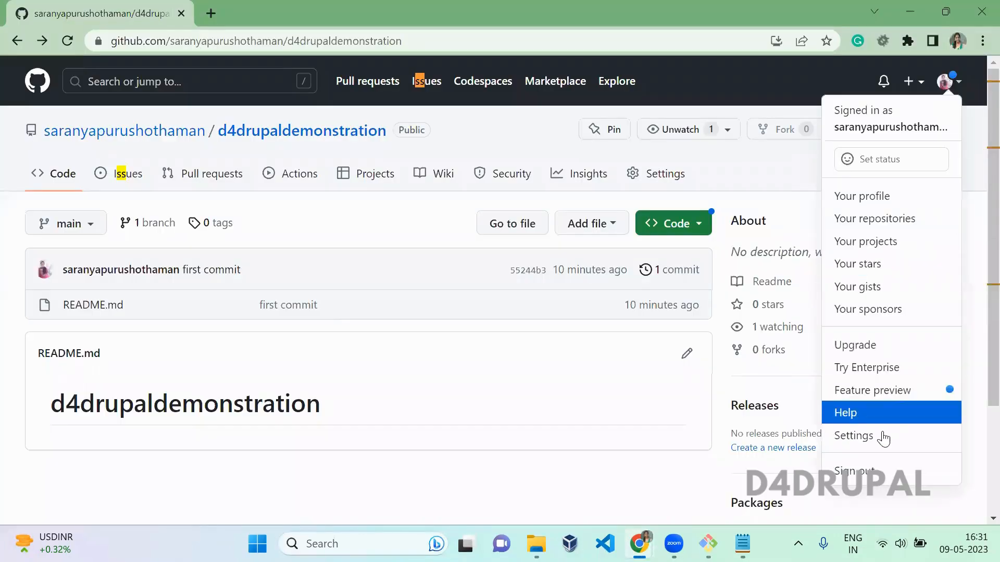
Go to Settings > SSH and GPG keys from the avatar menu.
left_click(854, 435)
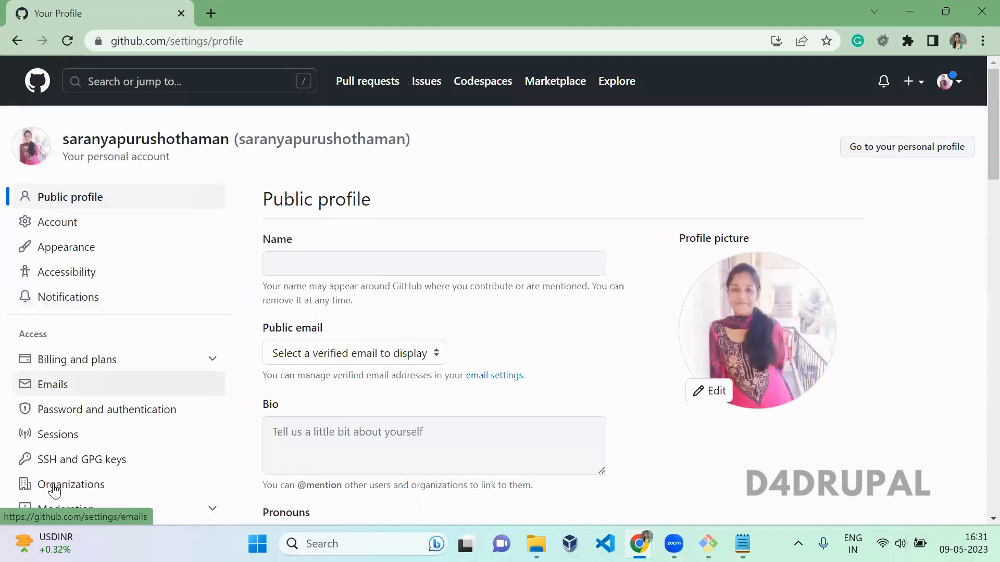
left_click(83, 459)
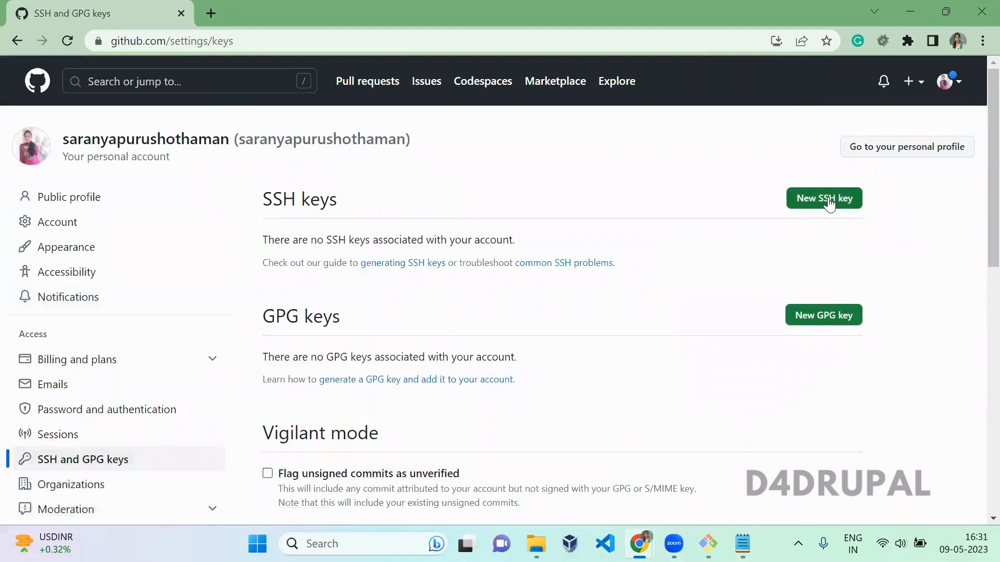
Start a new SSH key titled windowsystem and paste the RSA public key into the Key box.
left_click(824, 198)
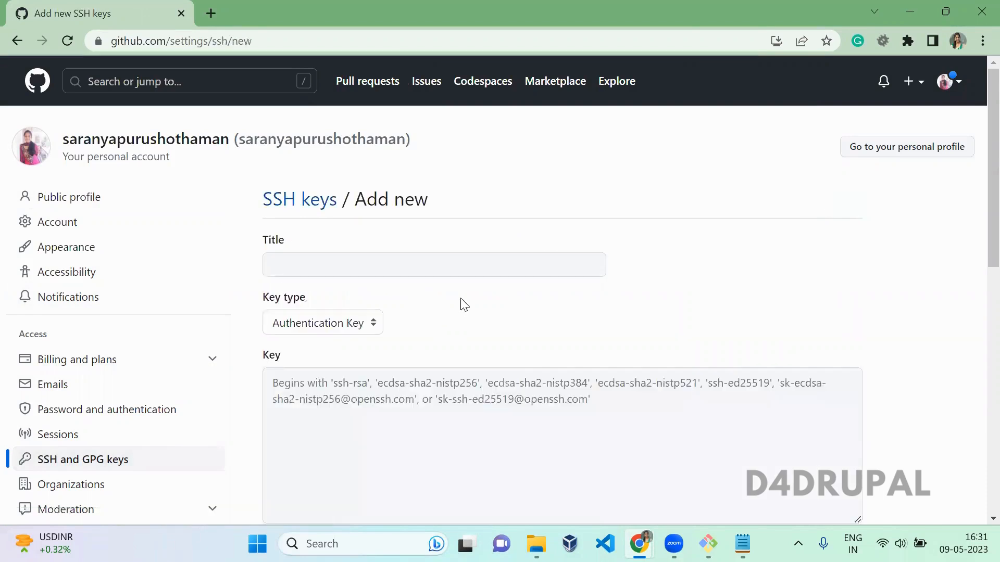
type("windowsystem")
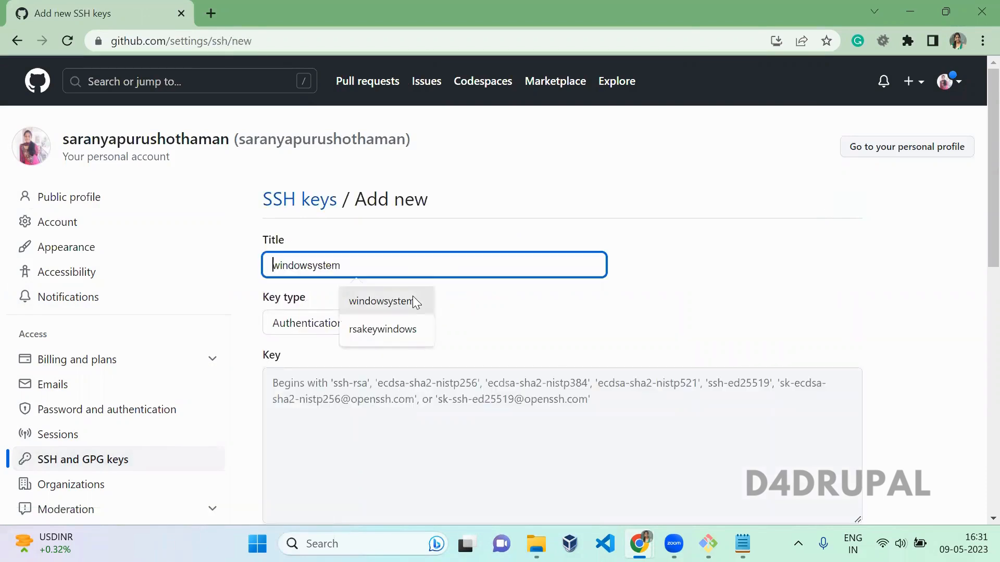
left_click(379, 301)
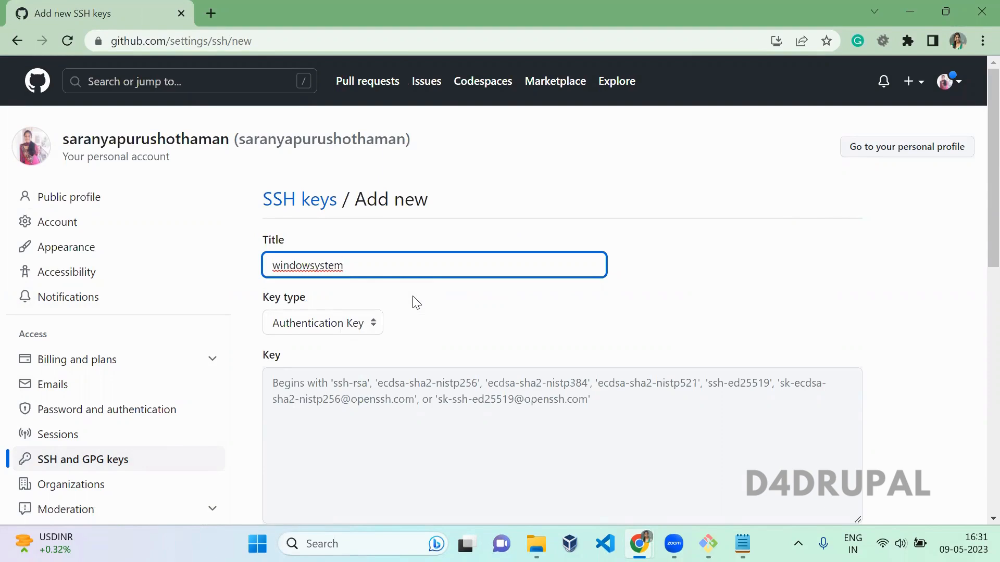
scroll("down", 3)
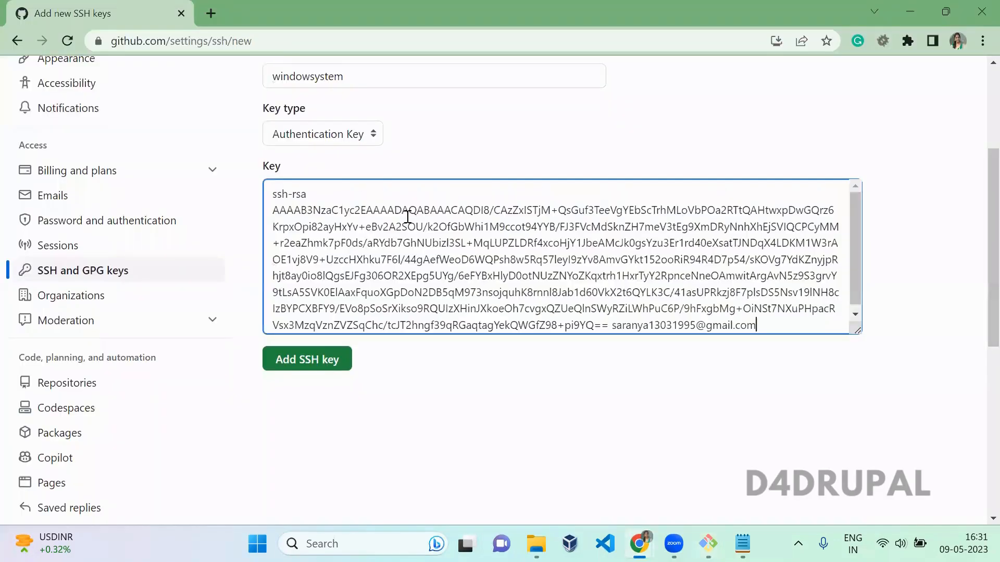
key("ctrl+a")
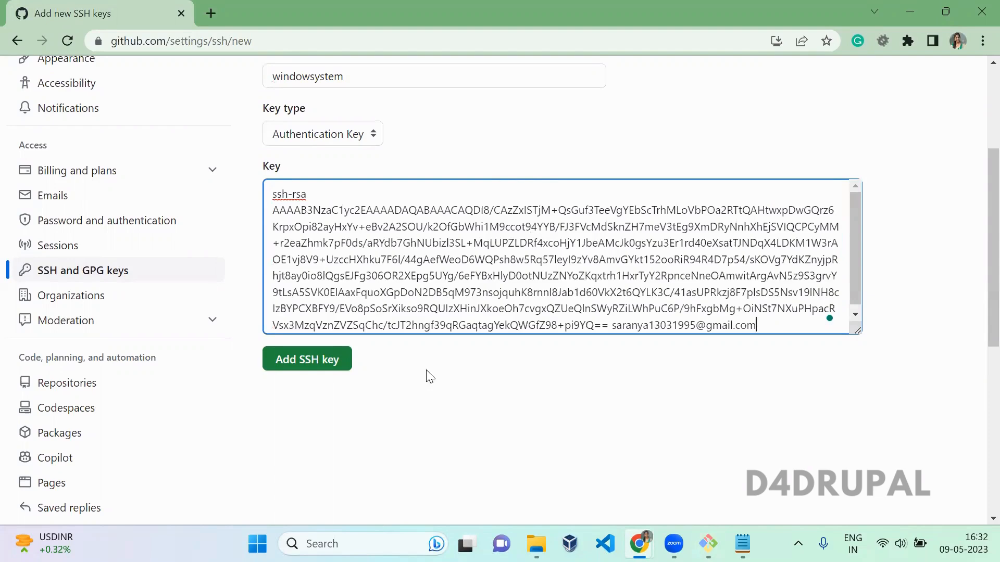
Add the windowsystem SSH key to the account and go back to the repository page.
left_click(306, 358)
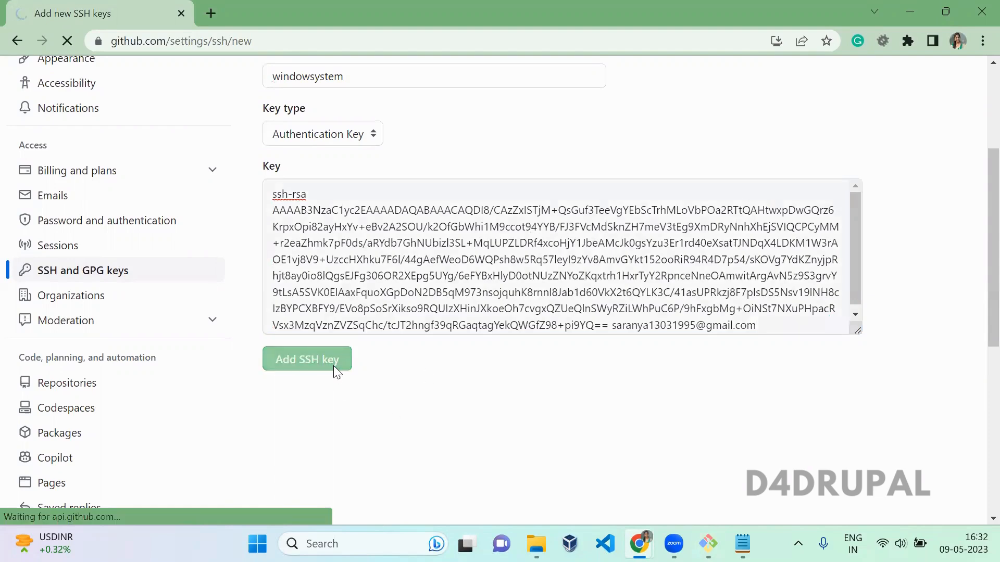
left_click(306, 360)
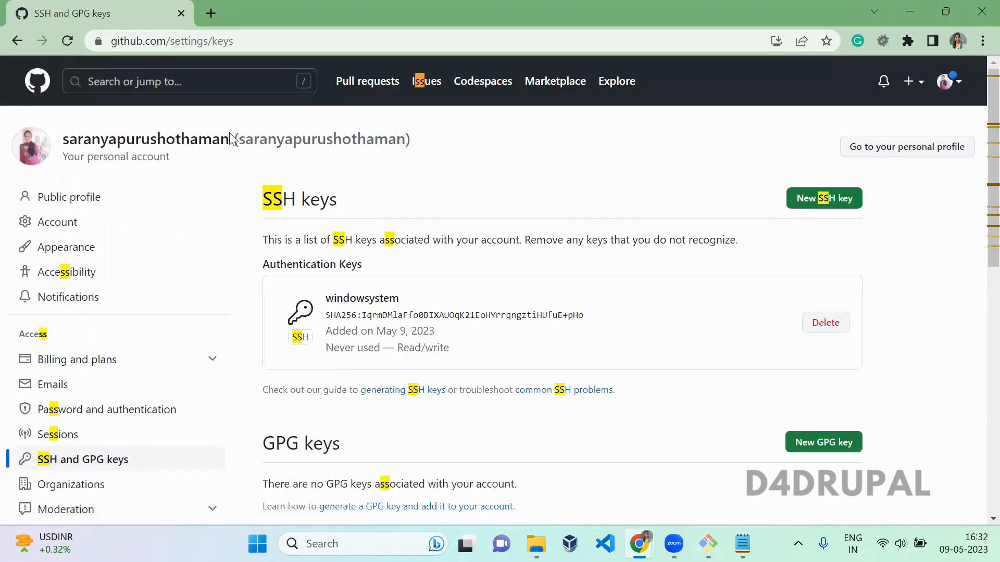
left_click(19, 40)
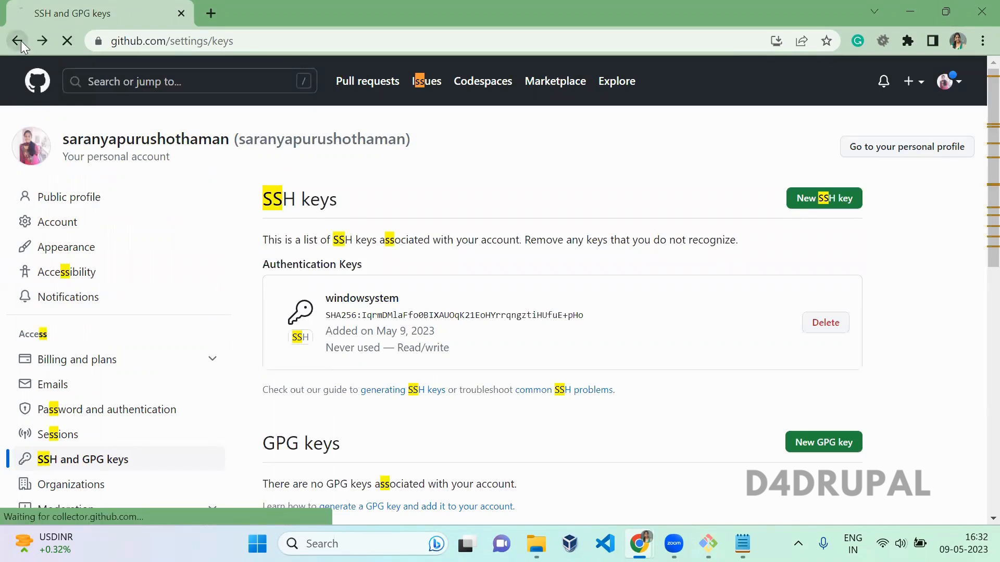
left_click(16, 41)
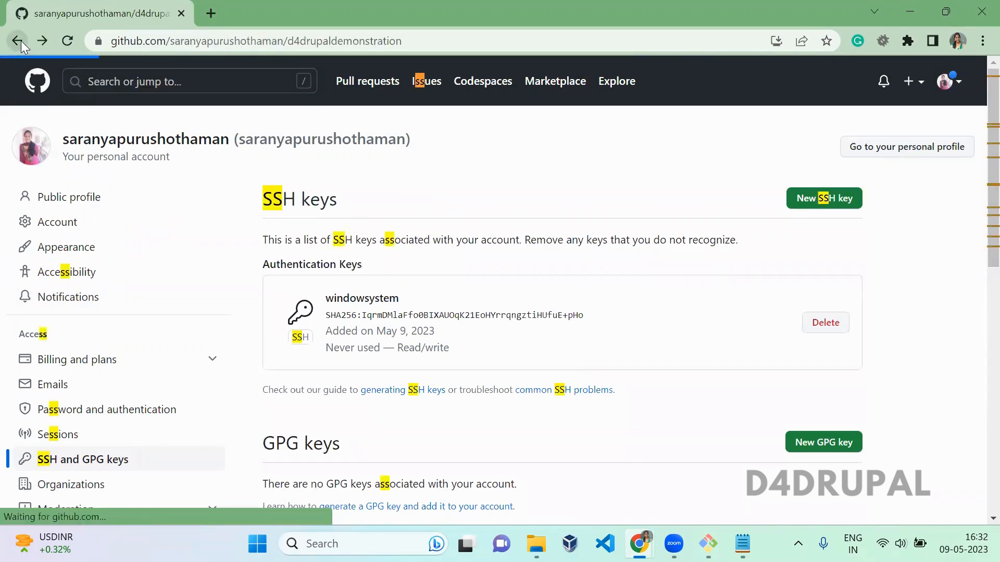
Back in Git Bash, go to /c/Users/ASUS/Desktop and make an ssh folder there.
left_click(19, 39)
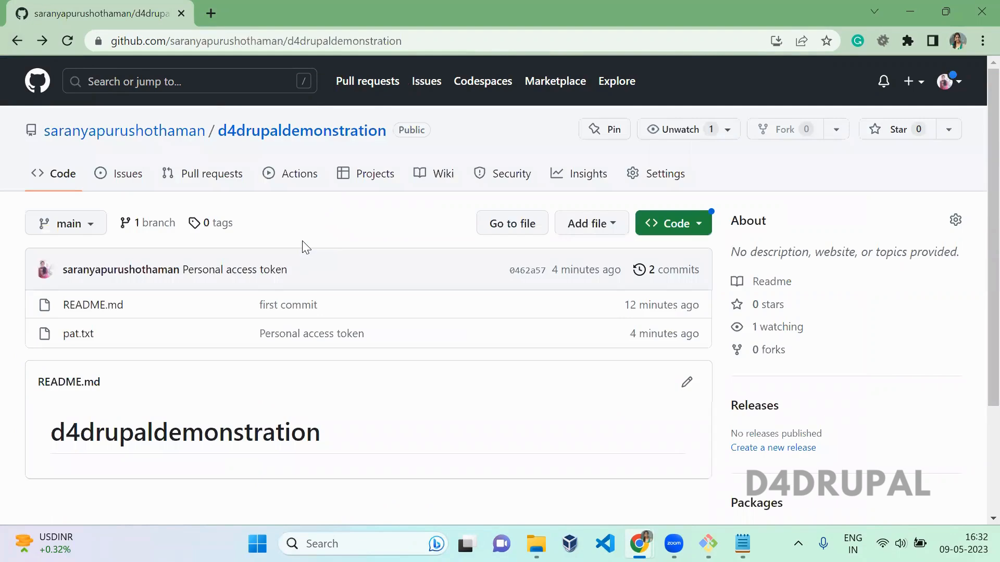
left_click(708, 543)
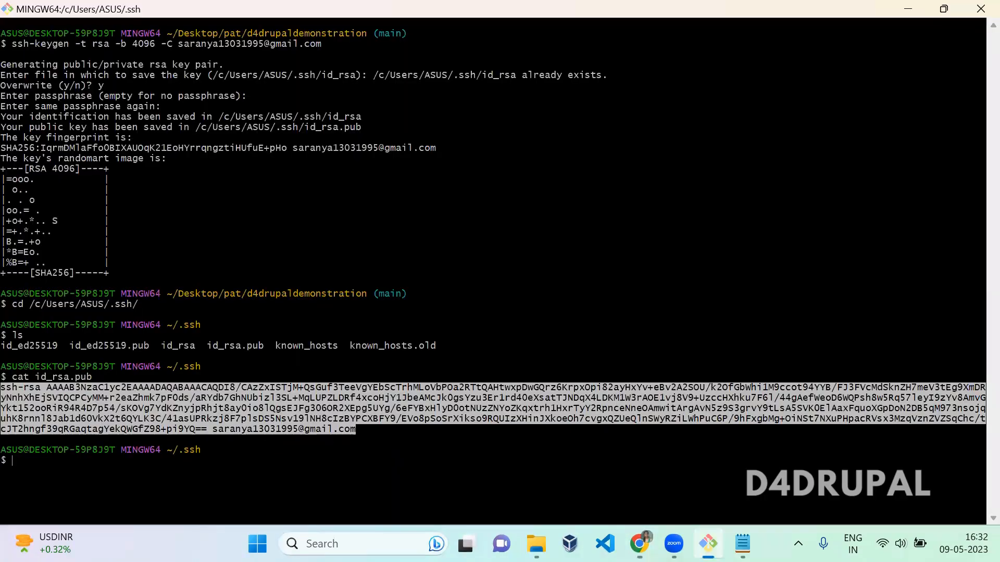
type("cd /c")
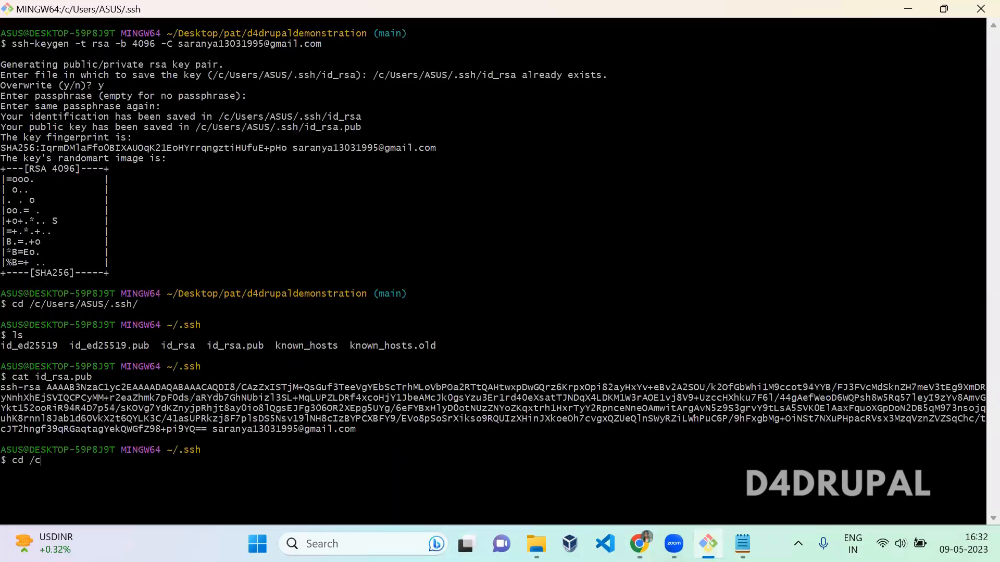
type("U")
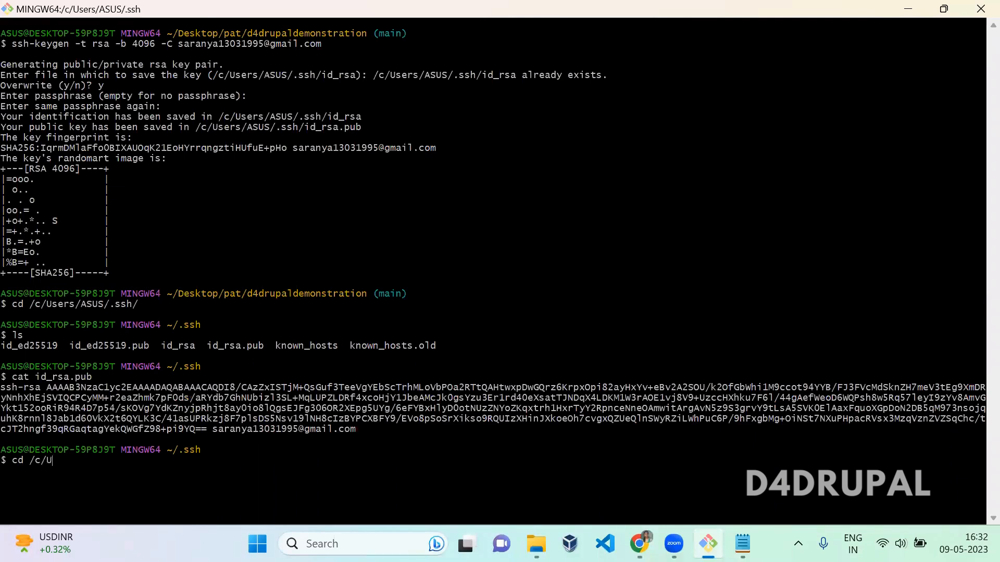
type("sers/ASUS/Desktop/")
type("mkdir ssh")
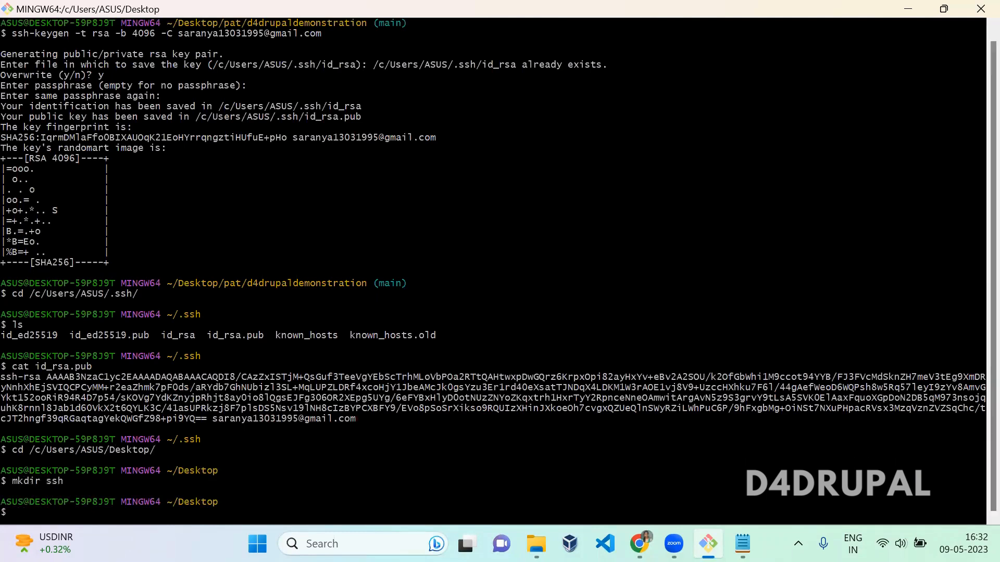
type("cfd")
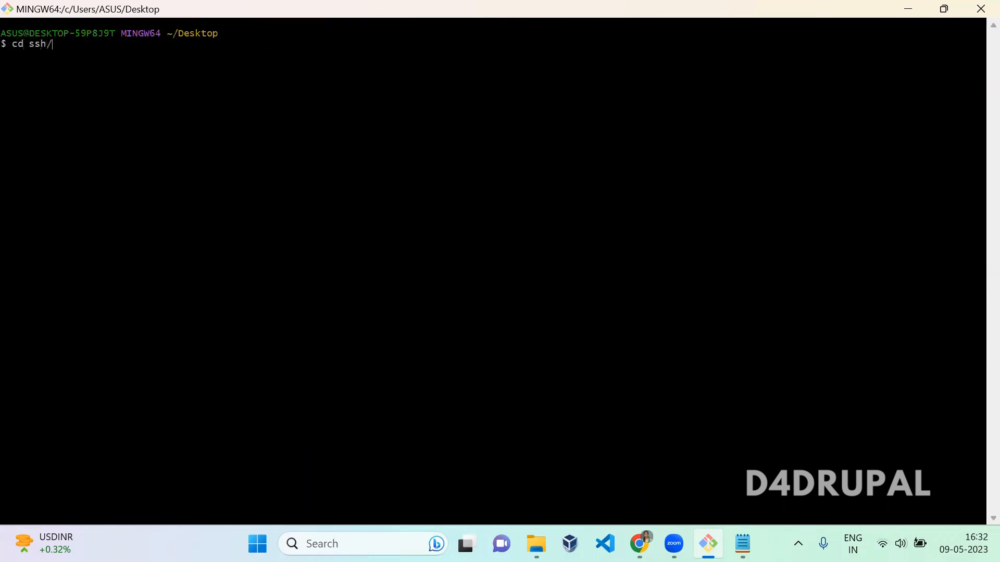
left_click(639, 543)
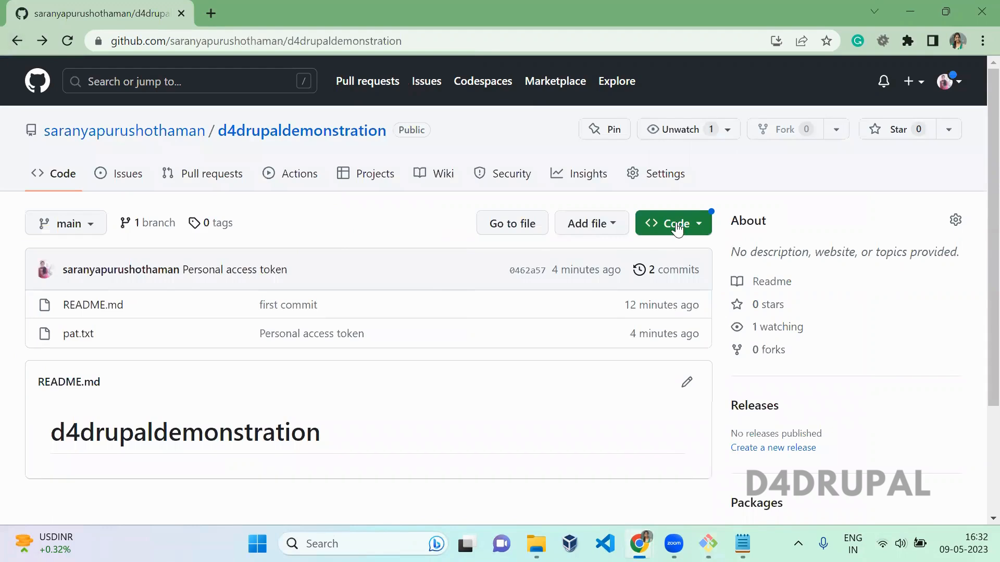
left_click(672, 223)
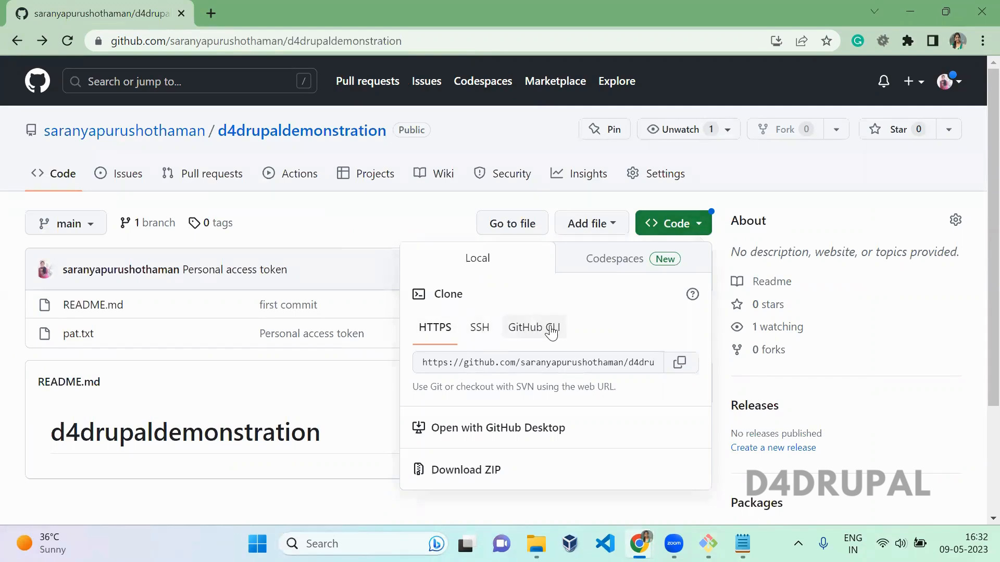
left_click(479, 327)
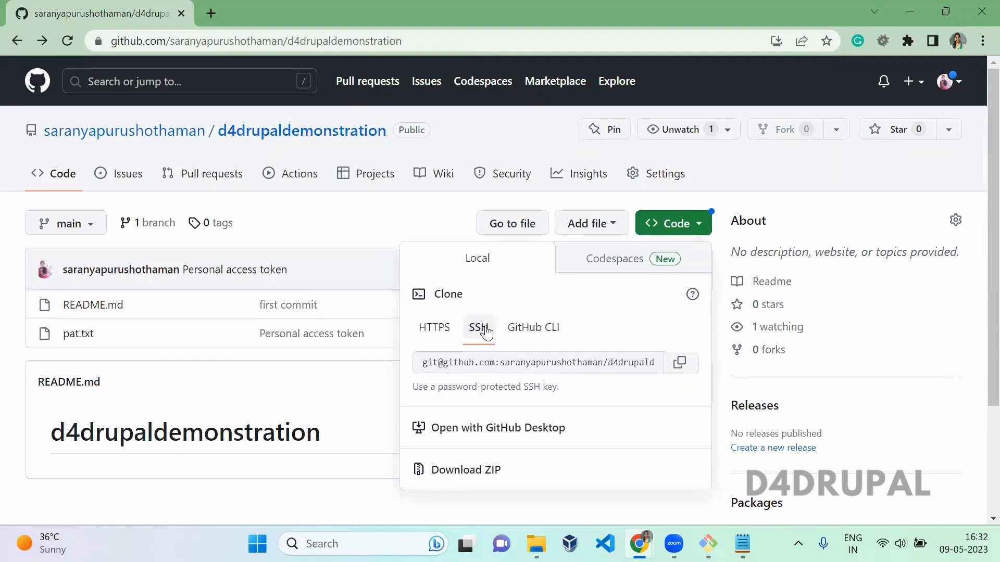
left_click(681, 363)
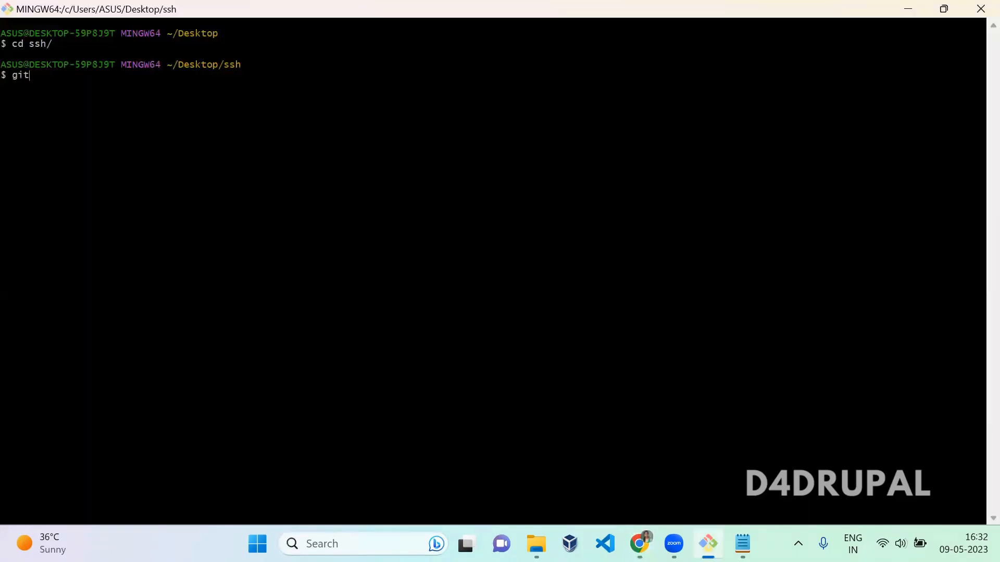
Run git clone with the pasted SSH URL and enter the d4drupaldemonstration folder.
type("clone")
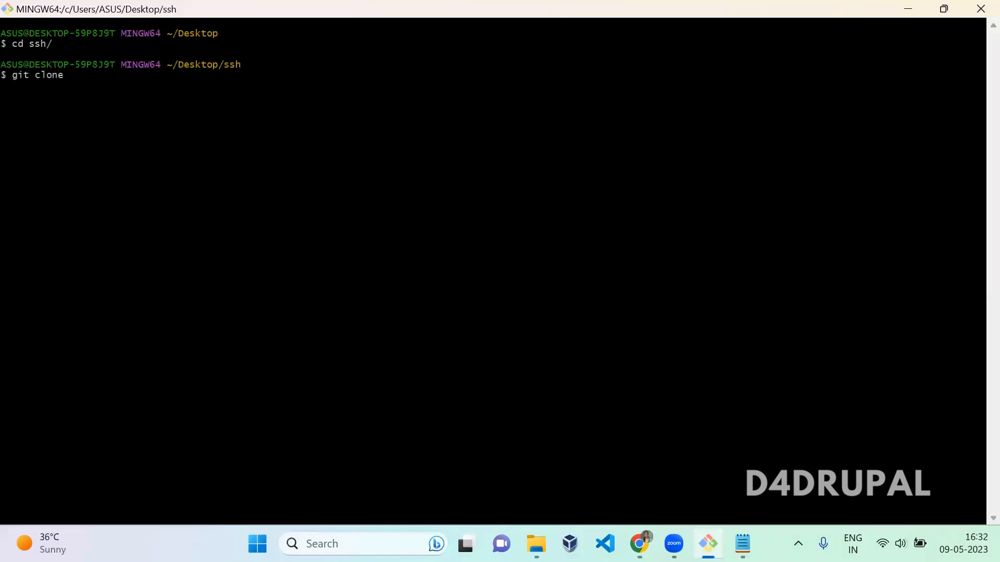
right_click(375, 281)
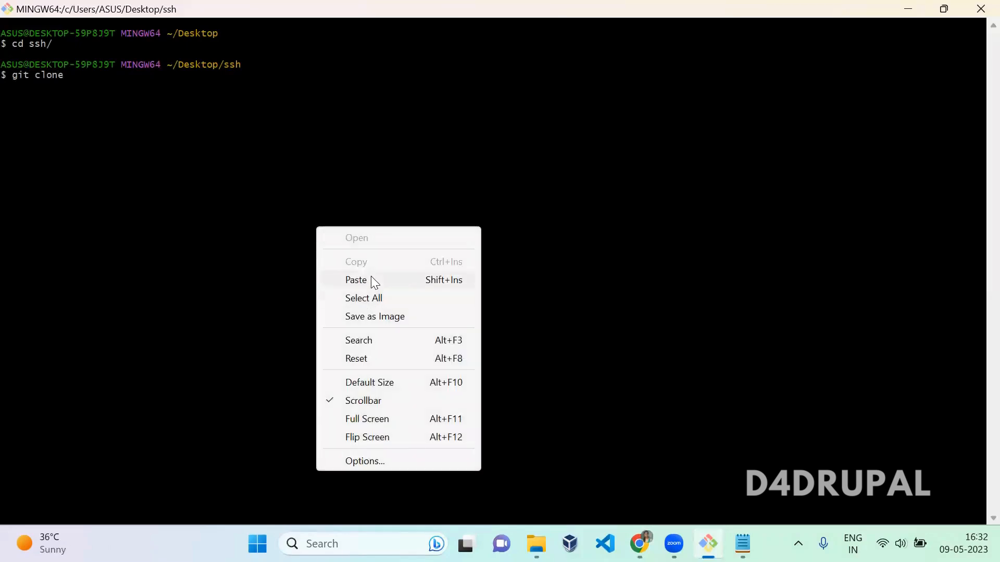
left_click(356, 280)
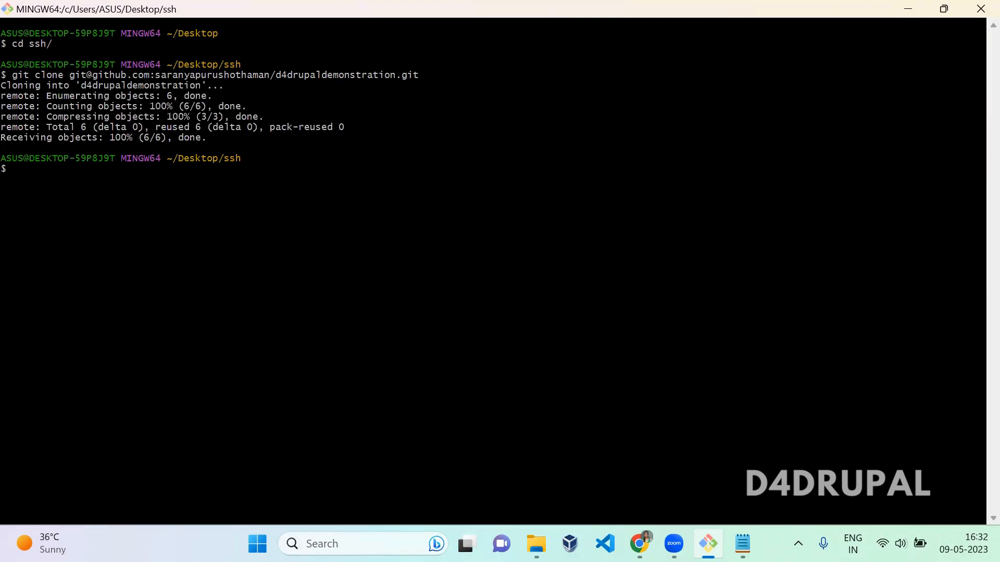
type("cd d4drupaldemonstration/")
type("vi")
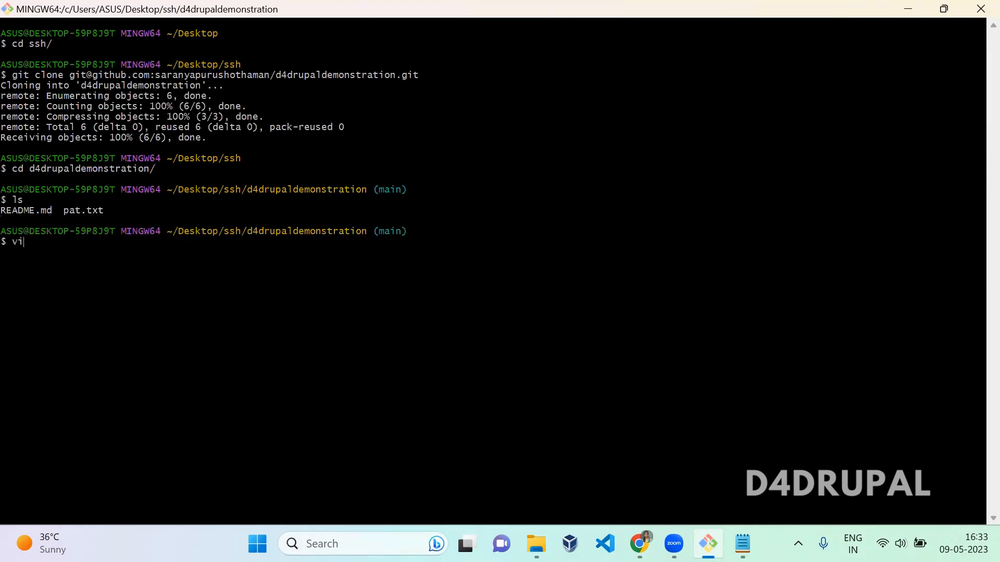
Open pat.txt in vim and insert the line 'testing'.
type("pat.txt")
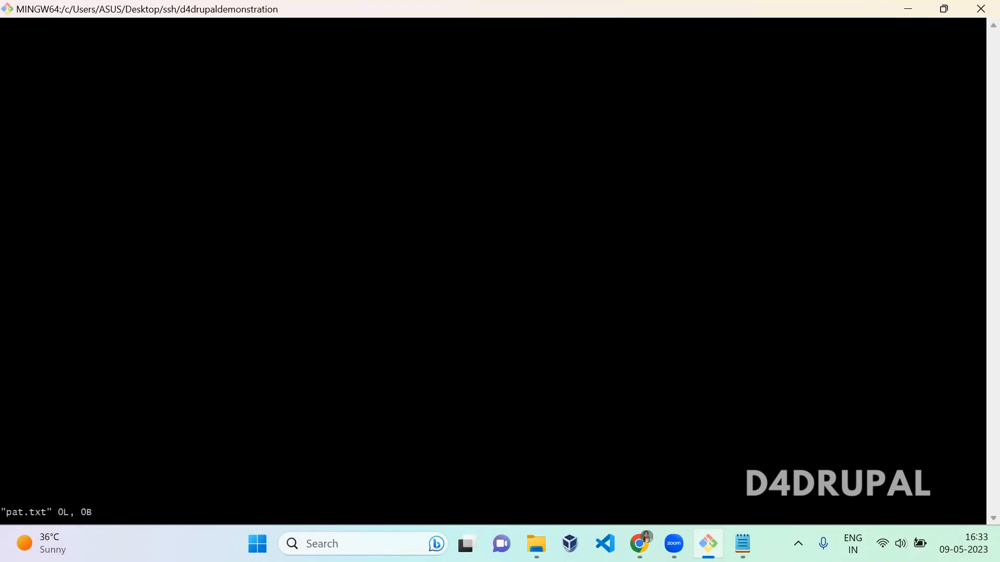
key("i")
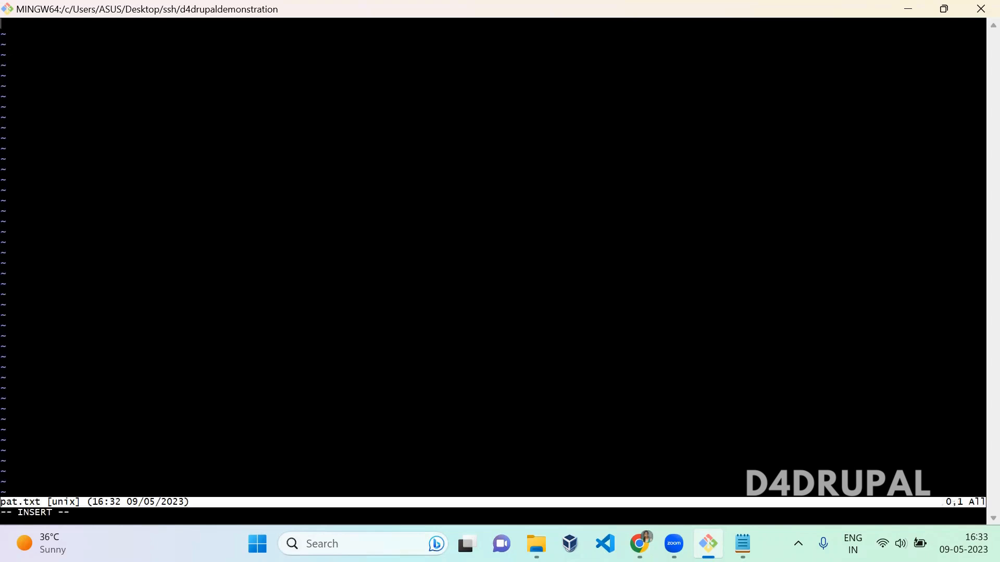
type("testing")
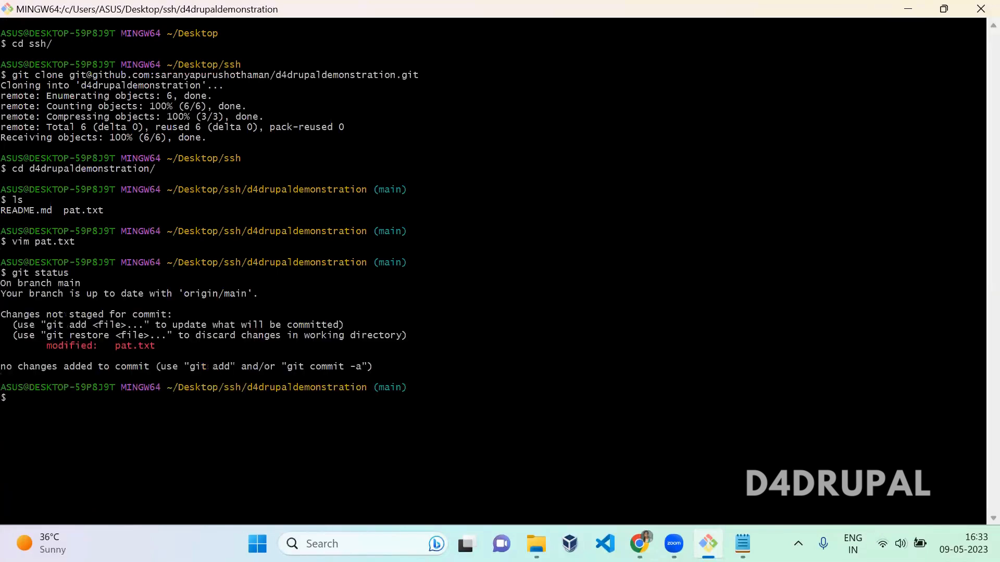
Stage with git add . and commit -am "ssh clone".
type("git")
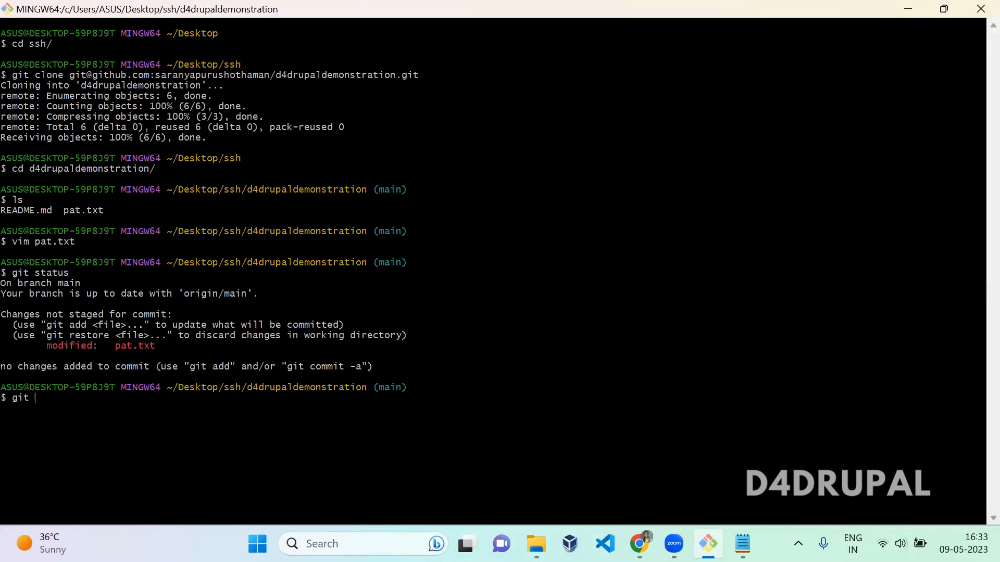
type("git add .")
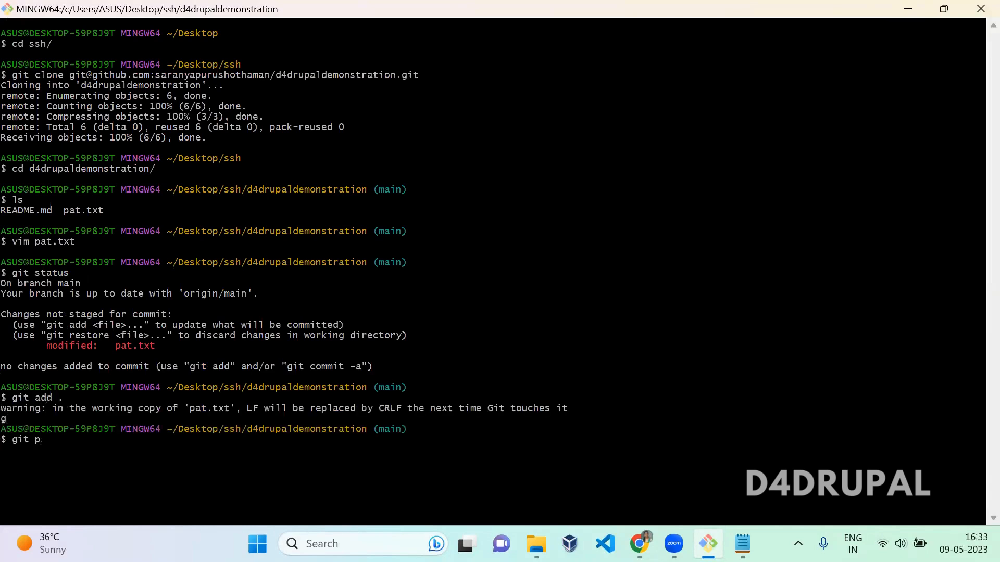
type("c")
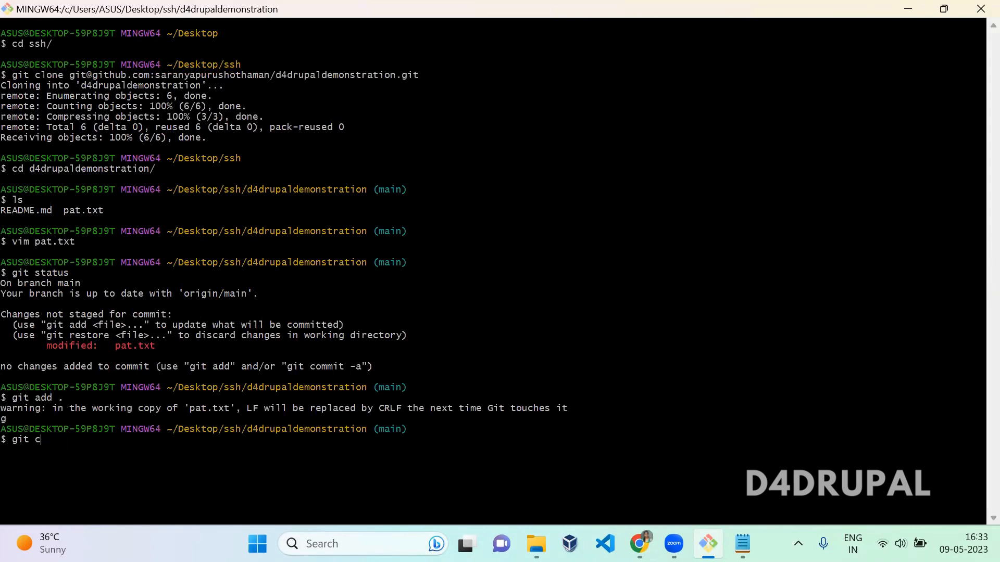
type("ommit -am")
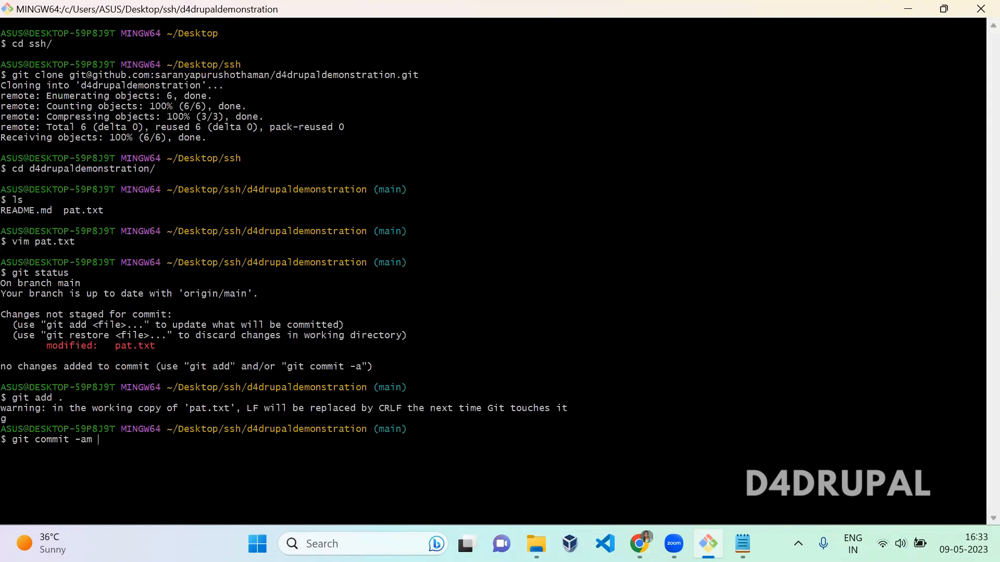
type("\"ssh")
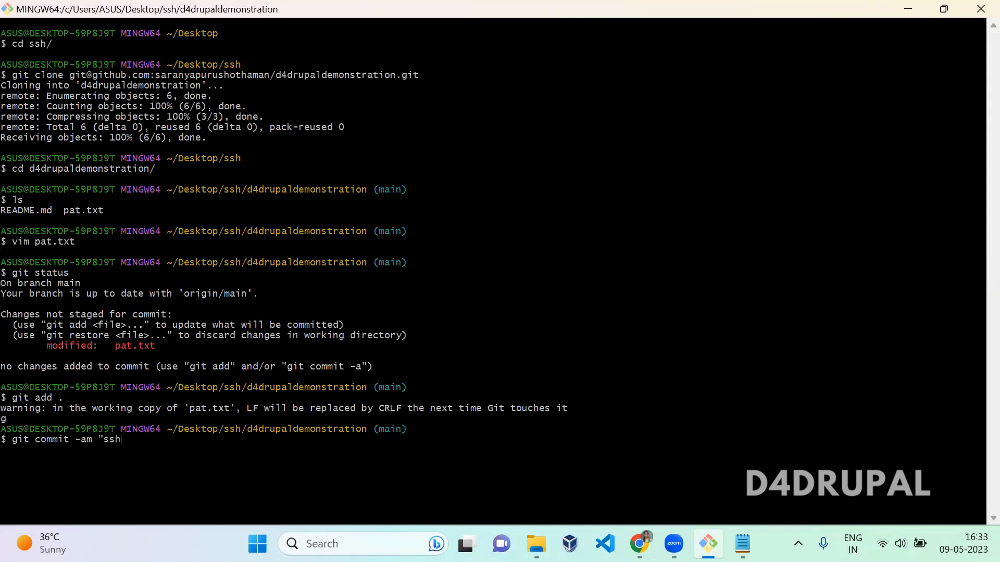
type("clone")
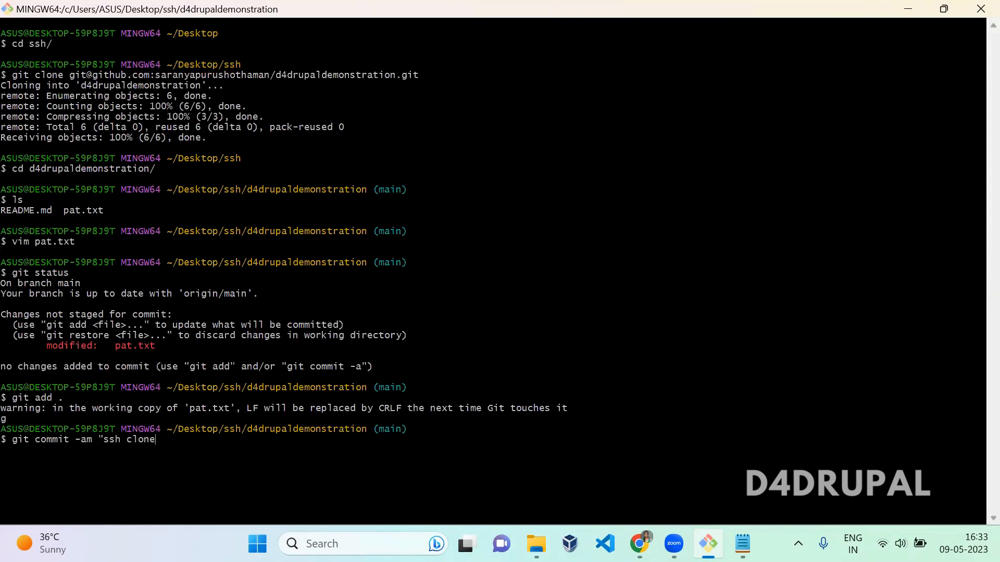
key("Enter")
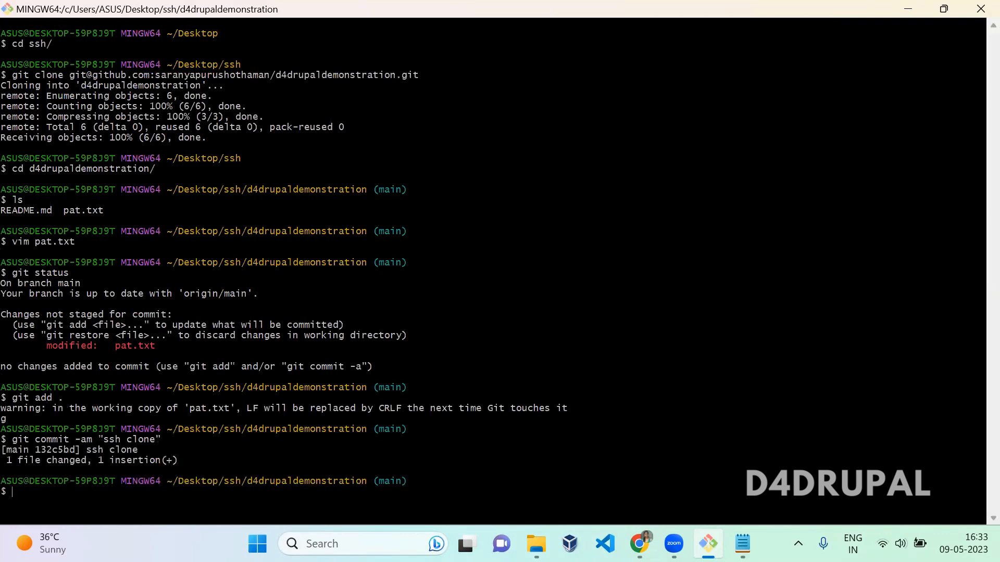
Push the 'ssh clone' commit to origin main over SSH with git push origin main.
type("git push origin main")
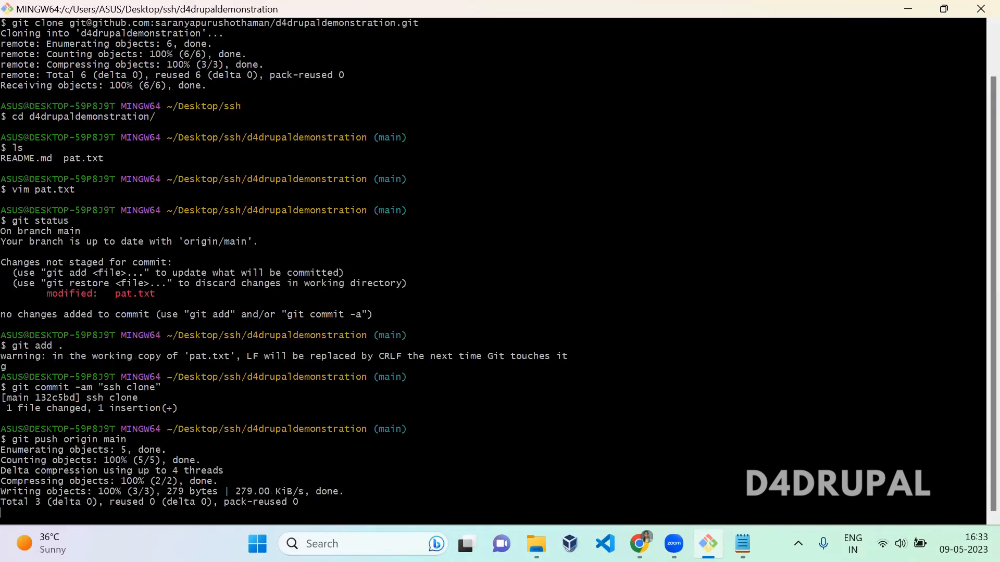
key("Return")
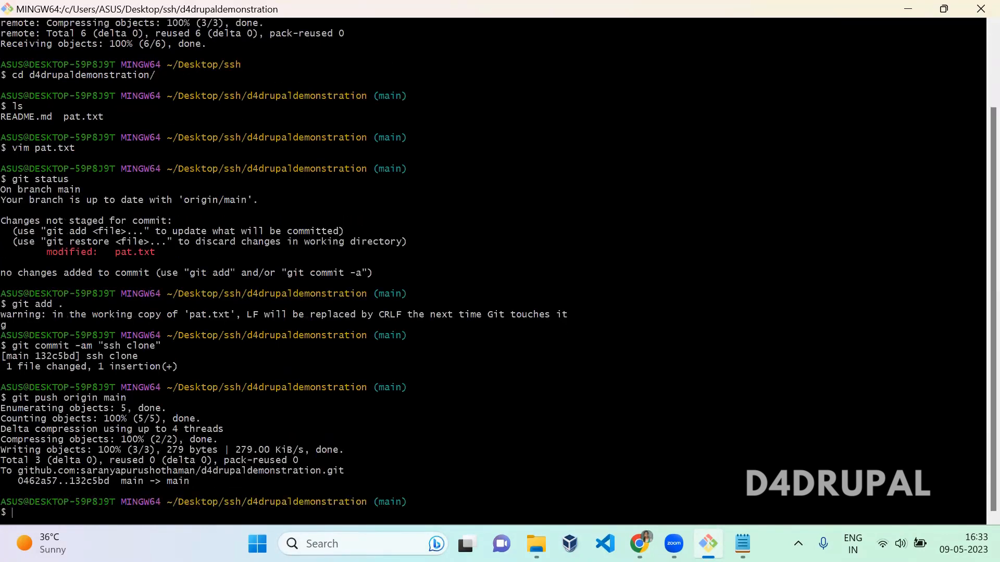